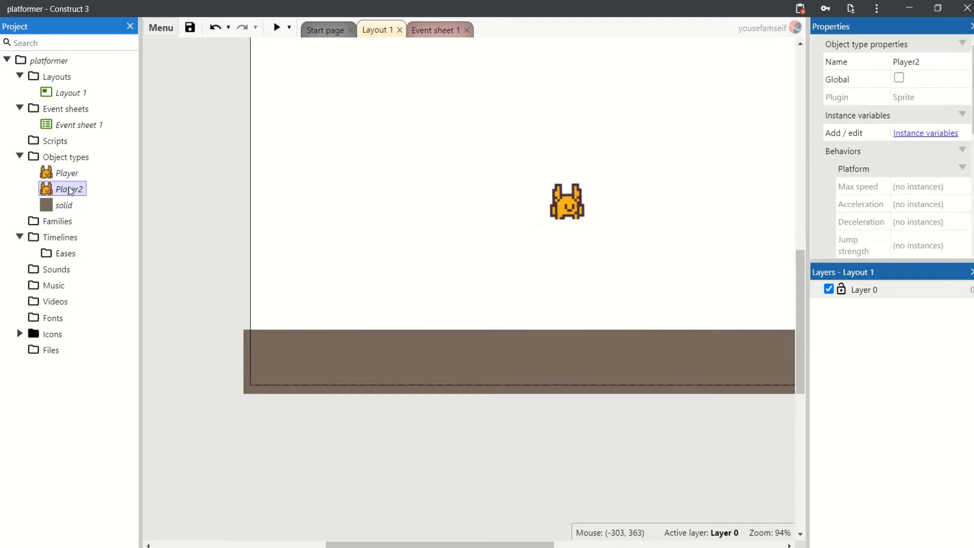
Step: Rename the Player2 object type to Playercollision in the Project Bar
double_click(70, 189)
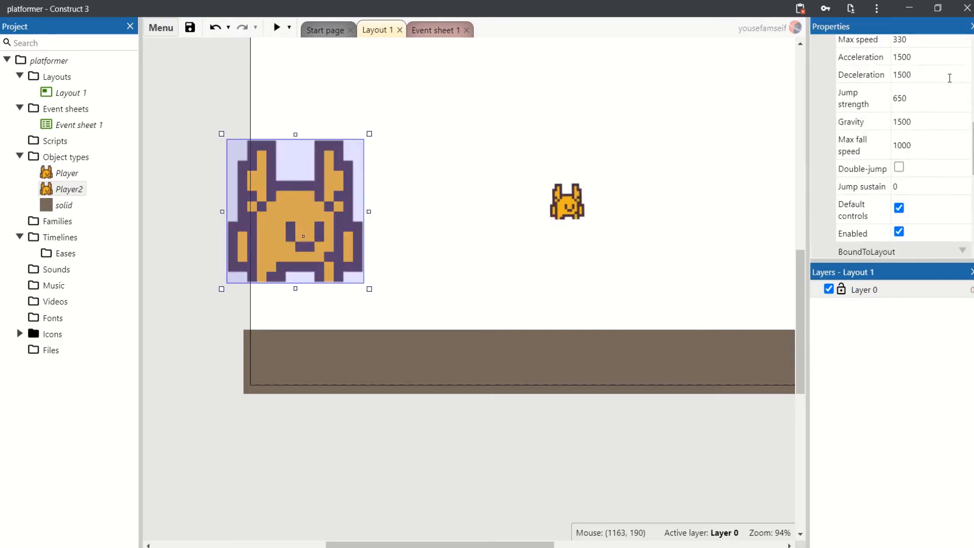
left_click(566, 202)
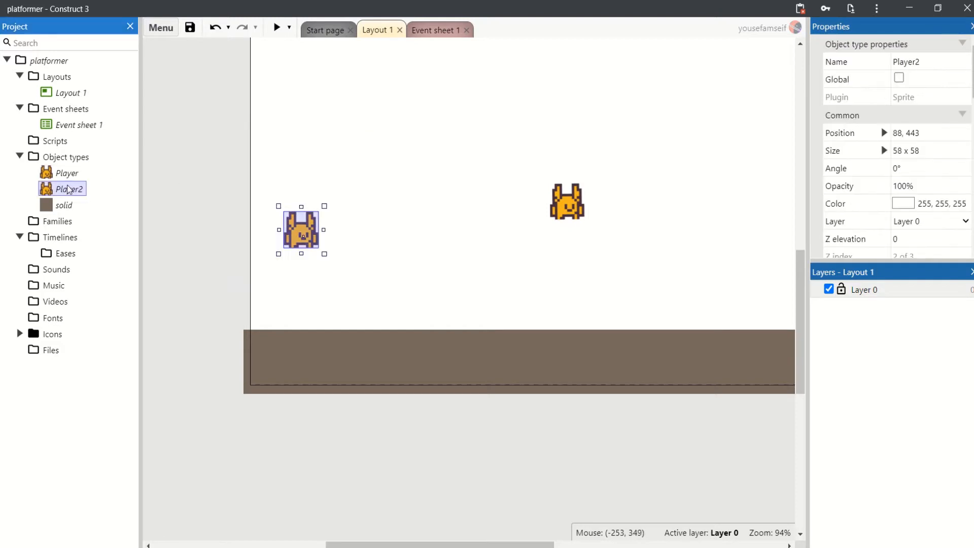
double_click(69, 189)
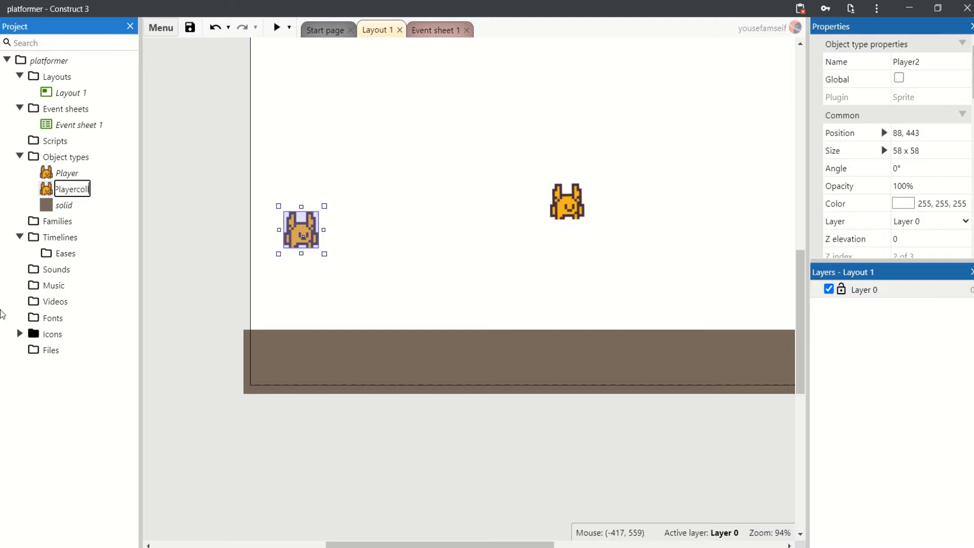
type("collosion")
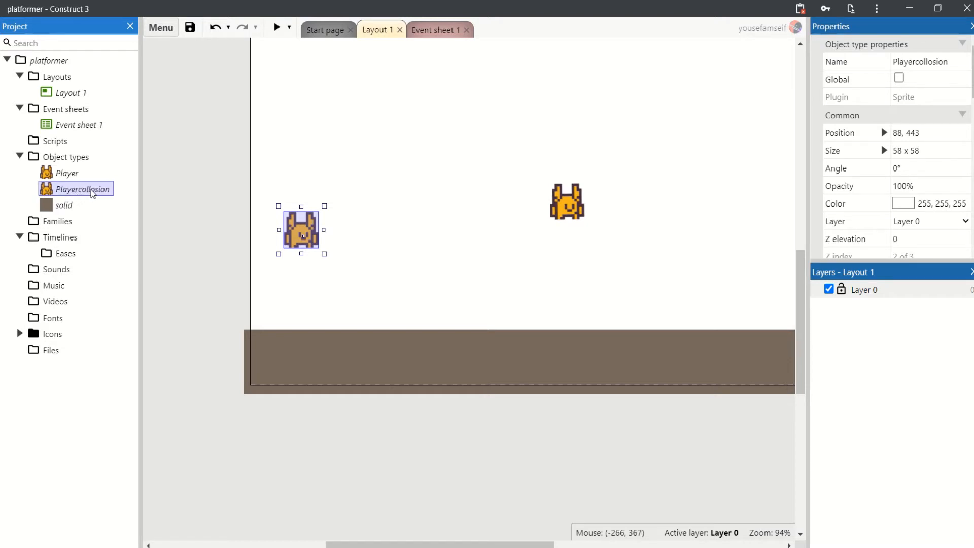
double_click(82, 189)
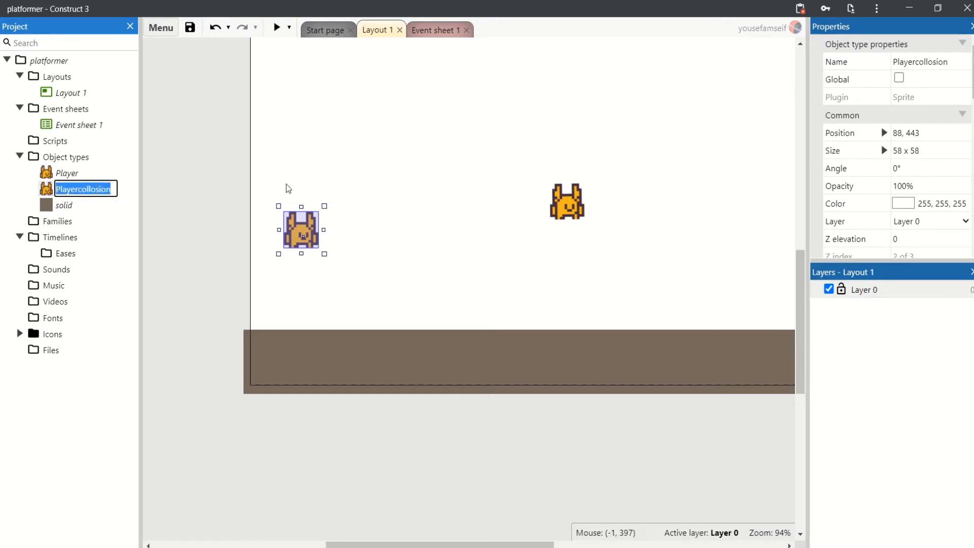
Step: Delete the Every tick event and add the Pin behavior to Player
left_click(436, 30)
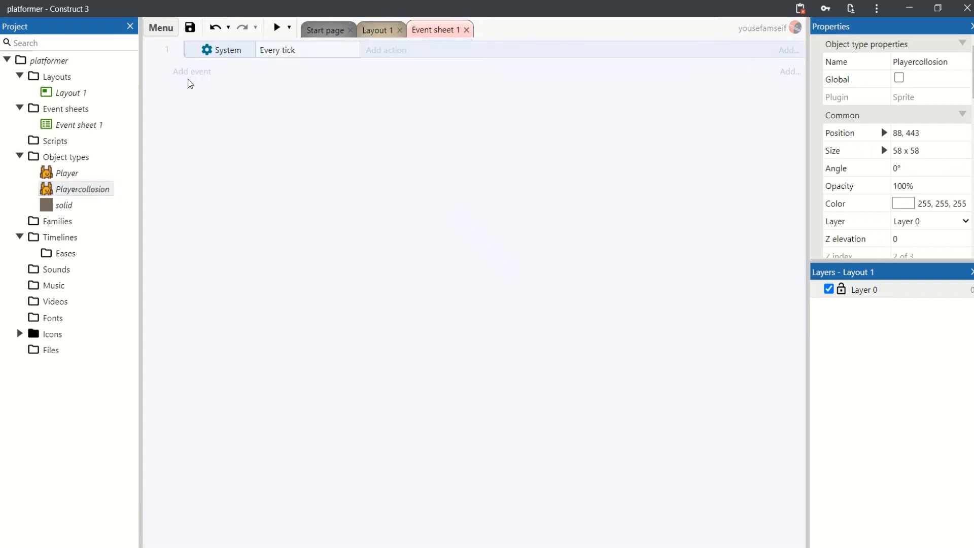
left_click(191, 71)
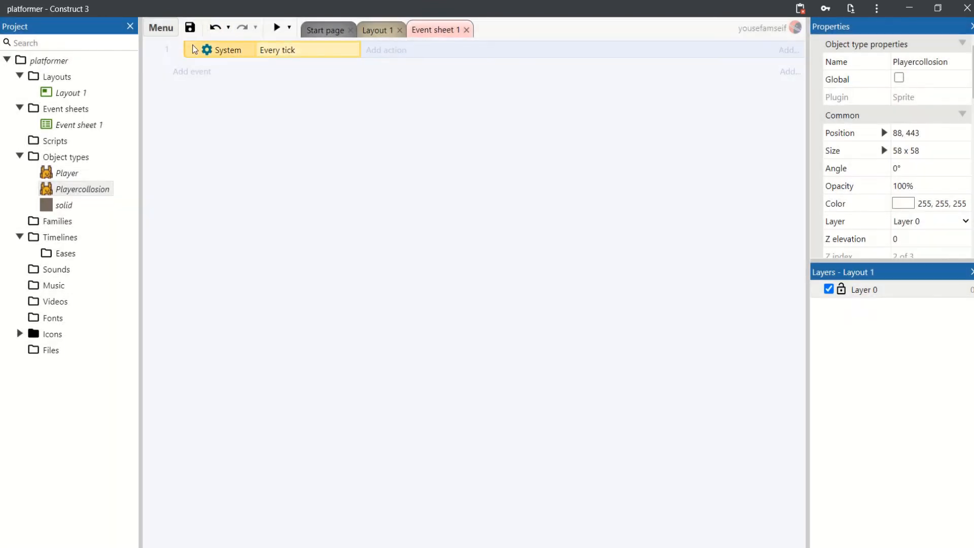
left_click(67, 173)
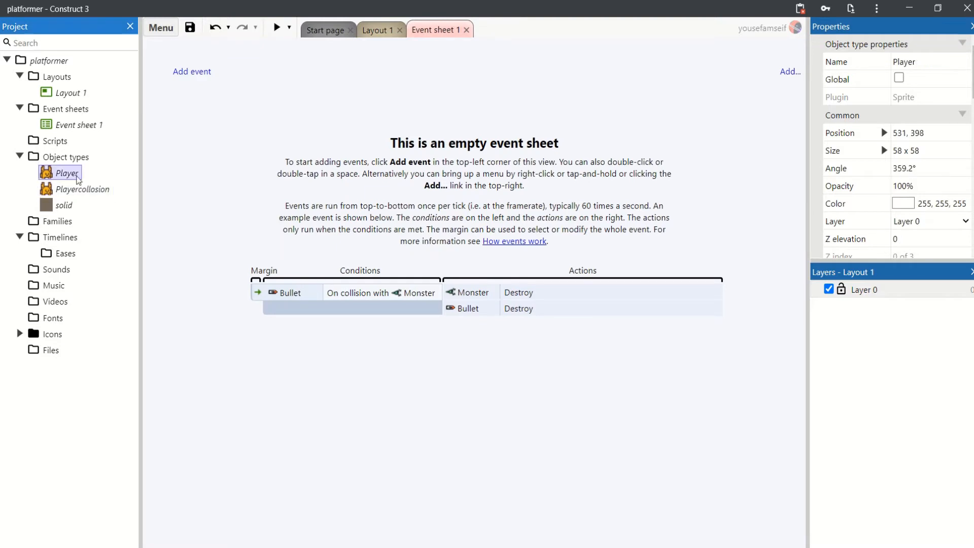
left_click(910, 165)
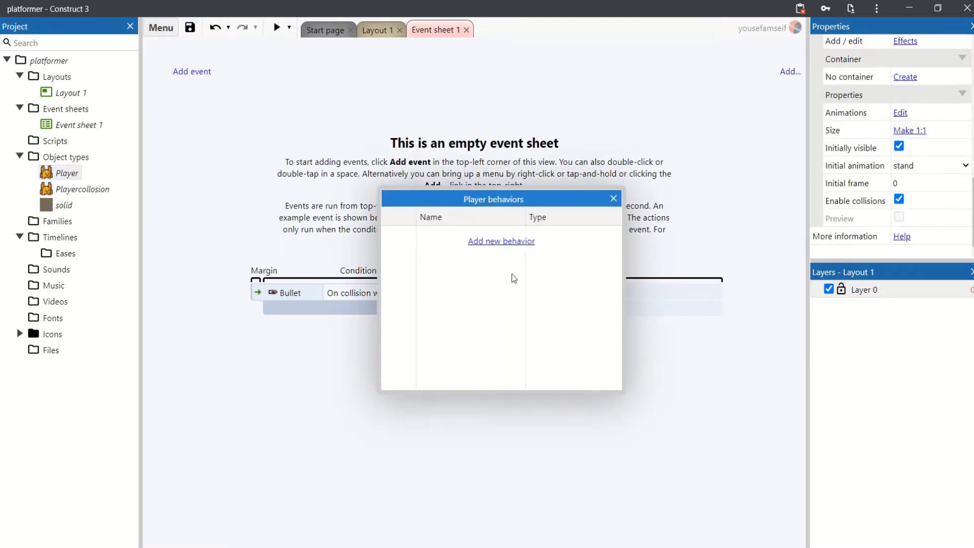
left_click(500, 241)
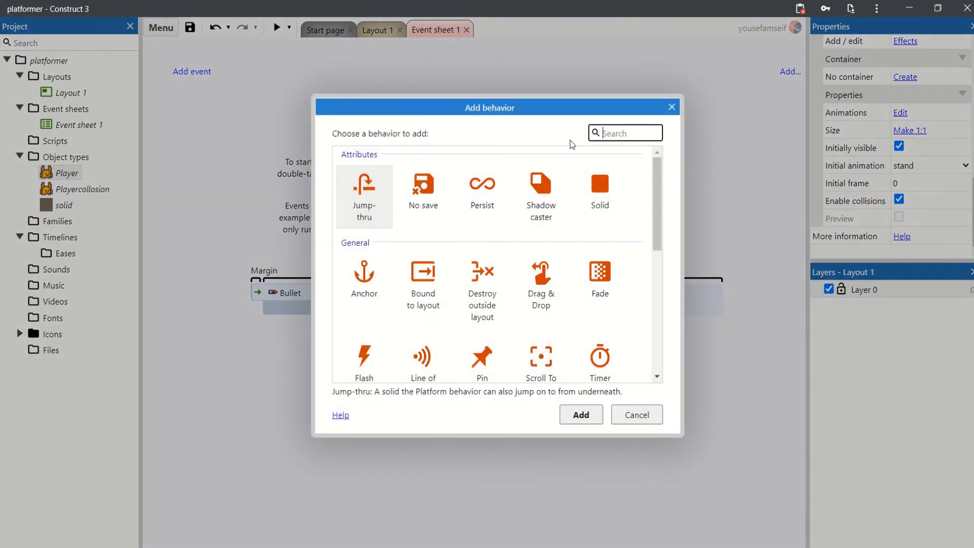
type("pin")
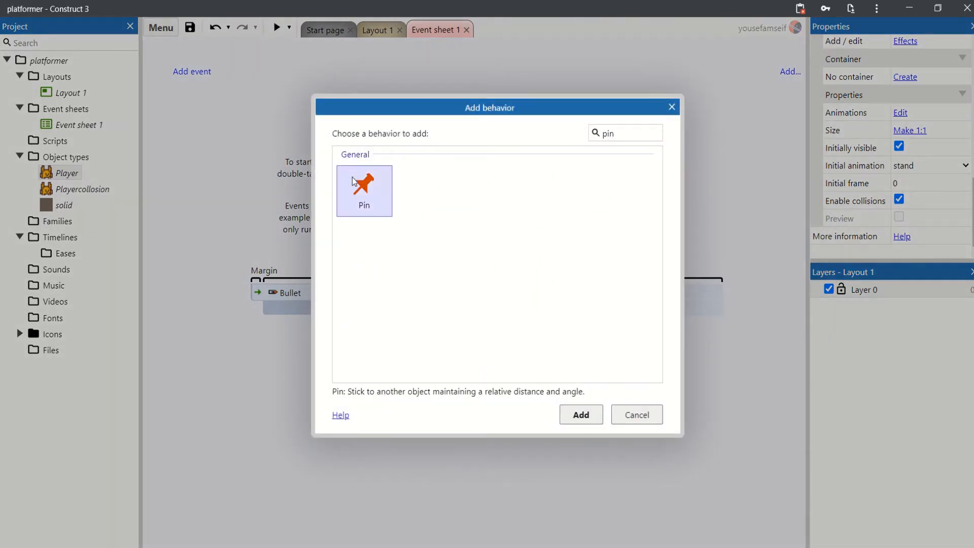
left_click(579, 414)
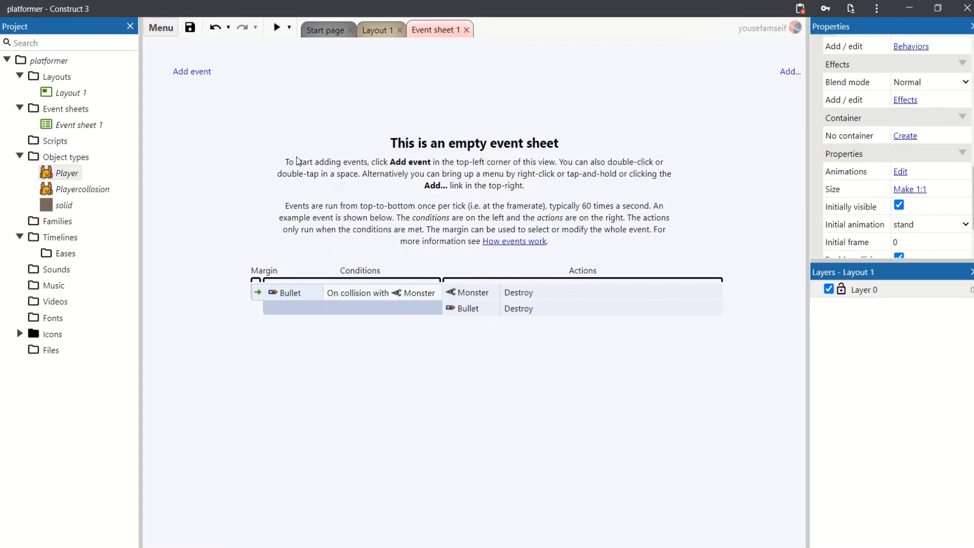
Step: Add a System 'On start of layout' event whose action pins Player to Playercollision
left_click(191, 71)
type("o")
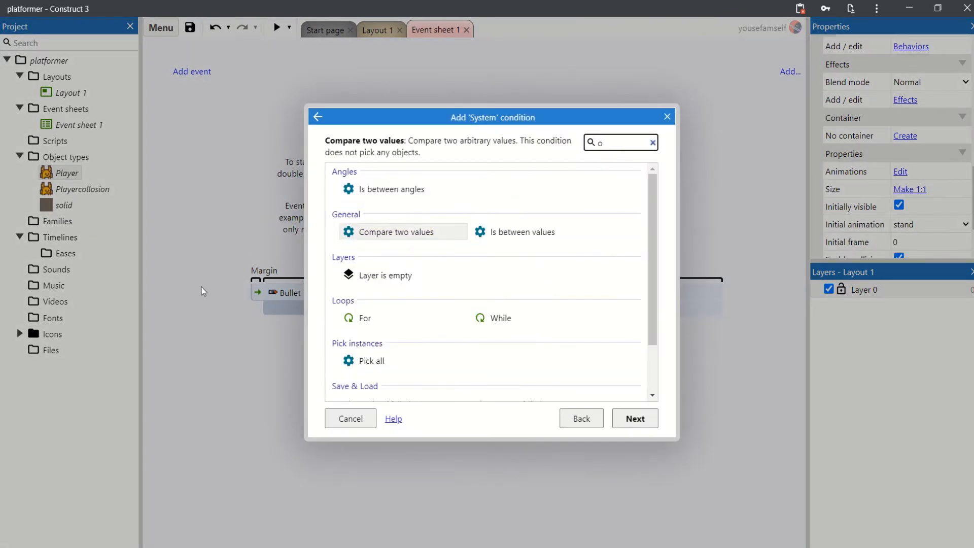
type("n star")
type("p9")
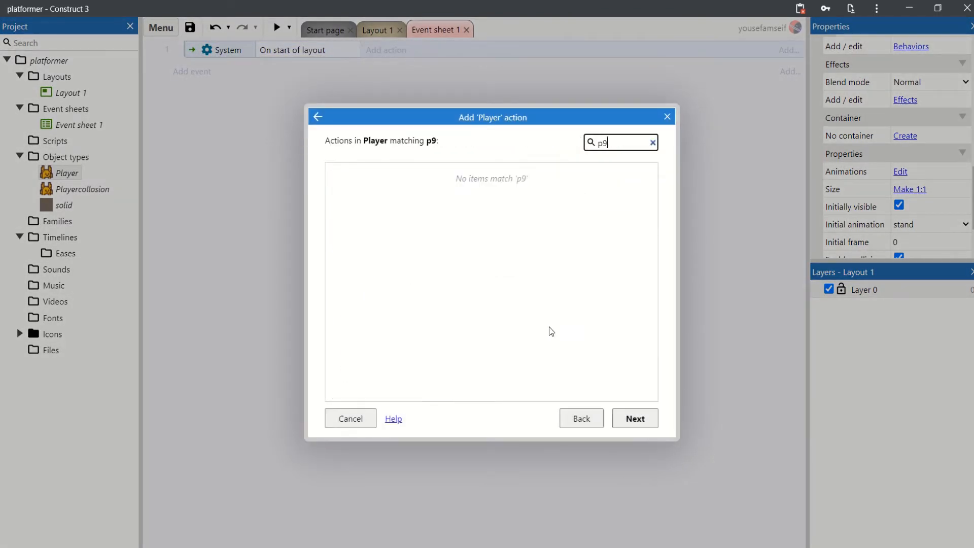
type("pi")
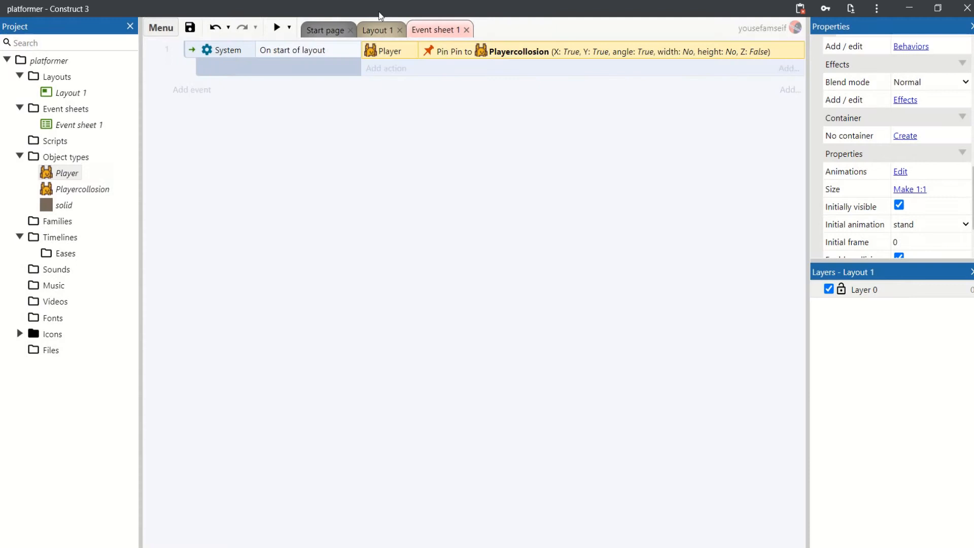
left_click(376, 30)
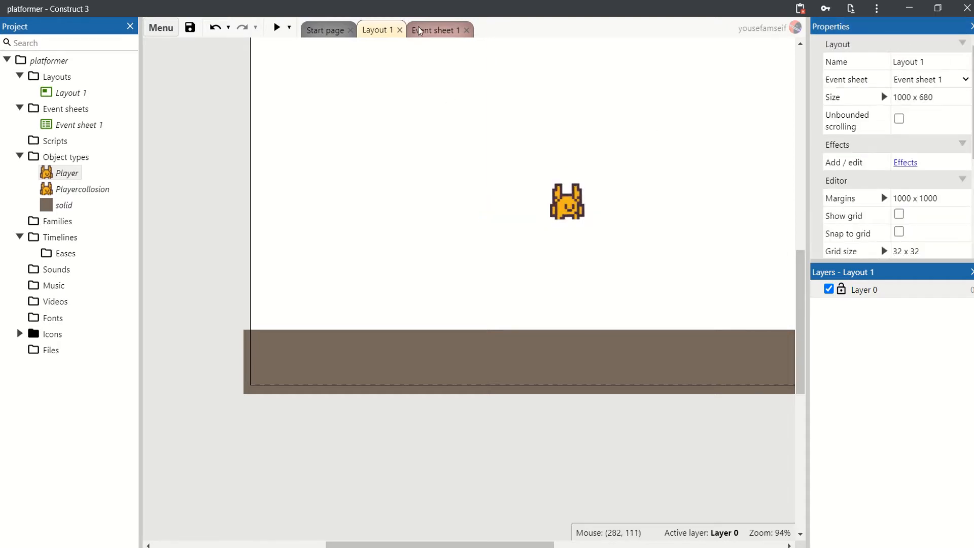
left_click(436, 30)
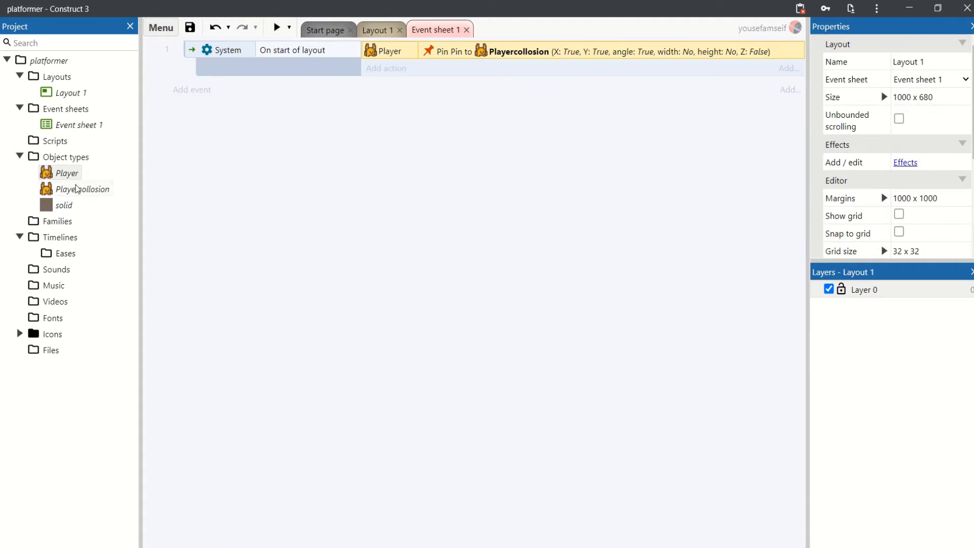
Step: Check Playercollision's stand animation, then uncheck its Initially visible property
left_click(83, 189)
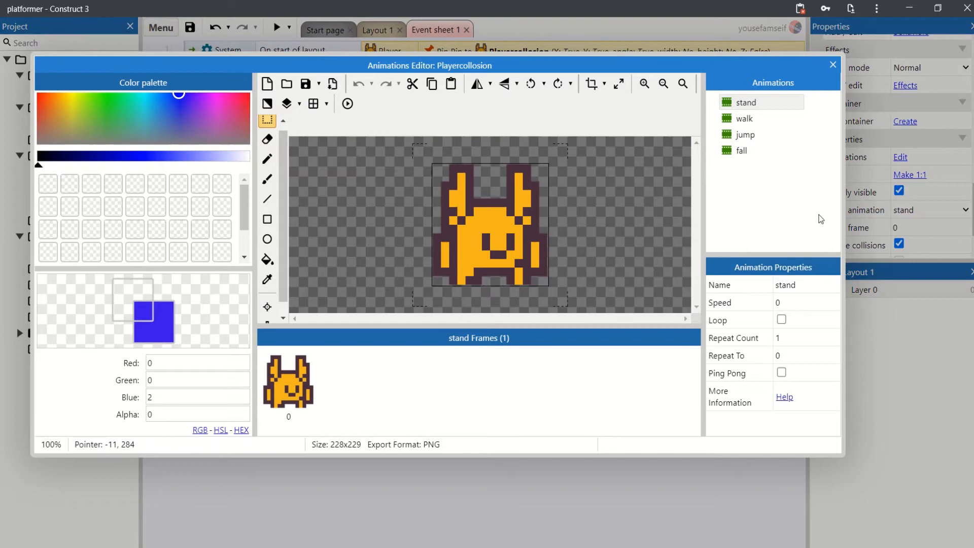
left_click(744, 118)
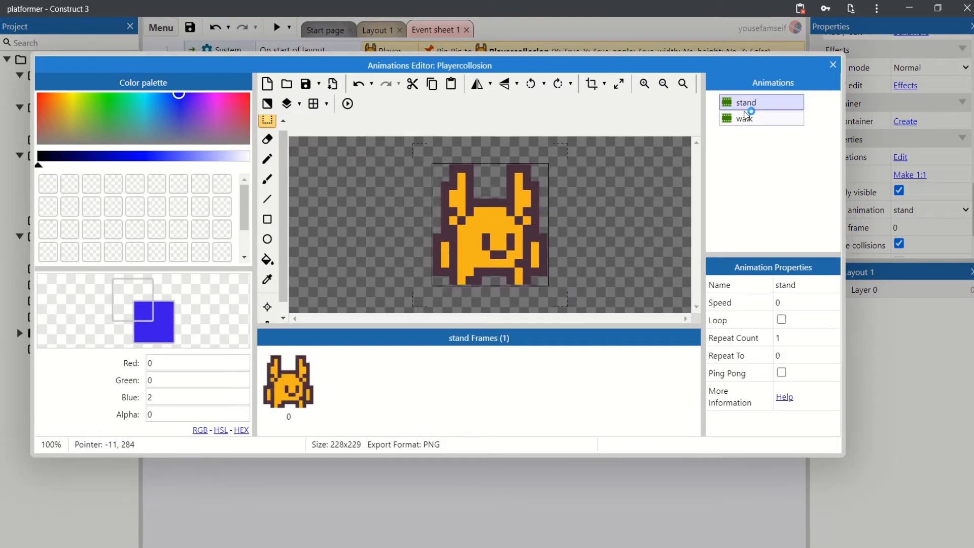
left_click(832, 64)
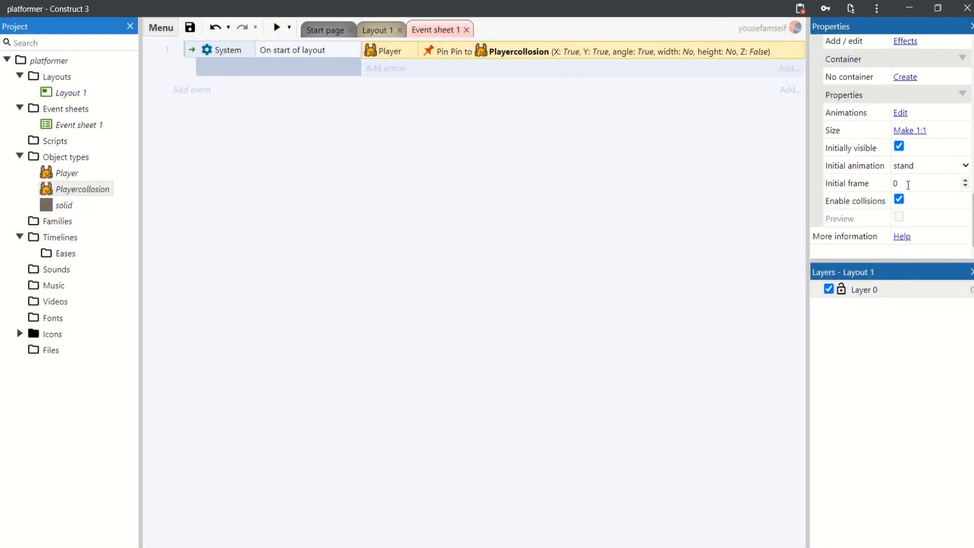
left_click(899, 147)
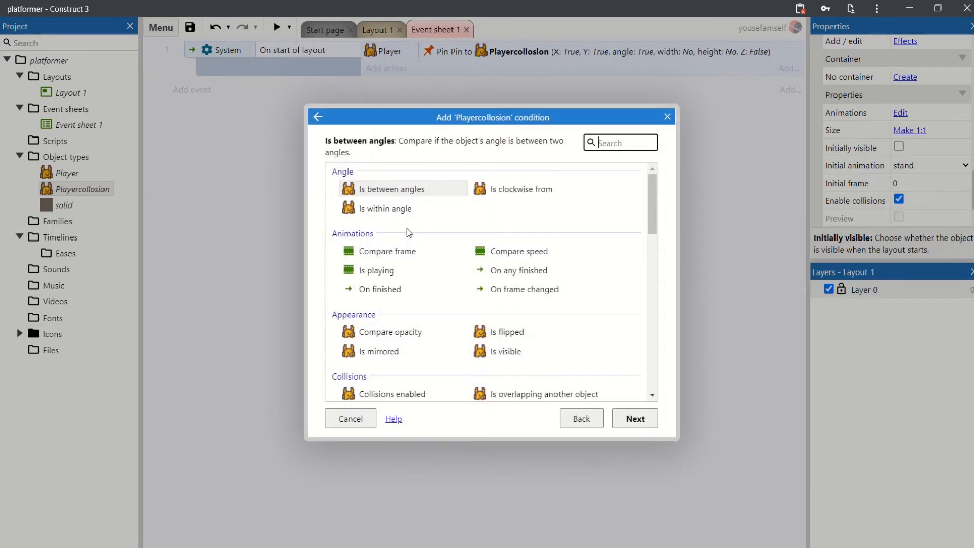
Step: Add a Playercollision 'Is on floor' event with moving and Else sub-events setting animation to walk
type("is on")
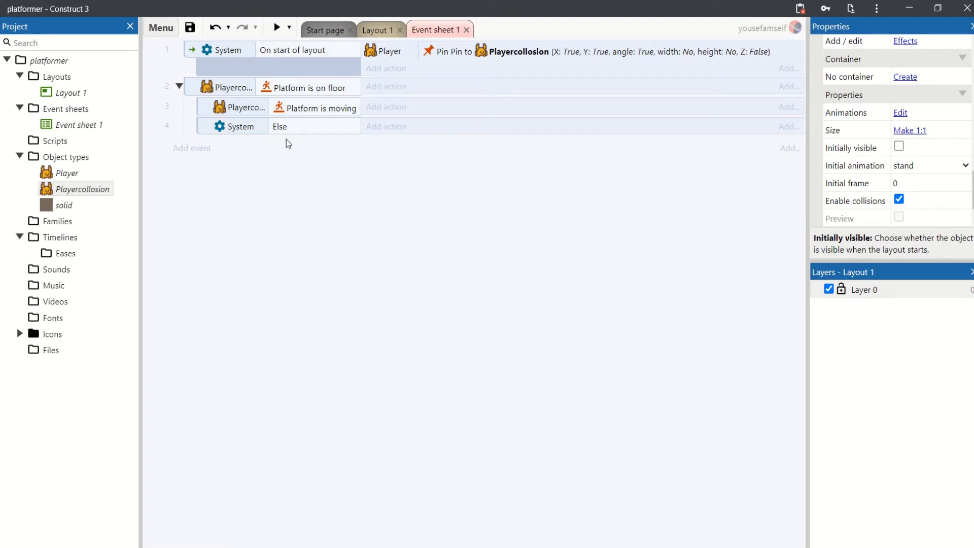
mouse_move(375, 111)
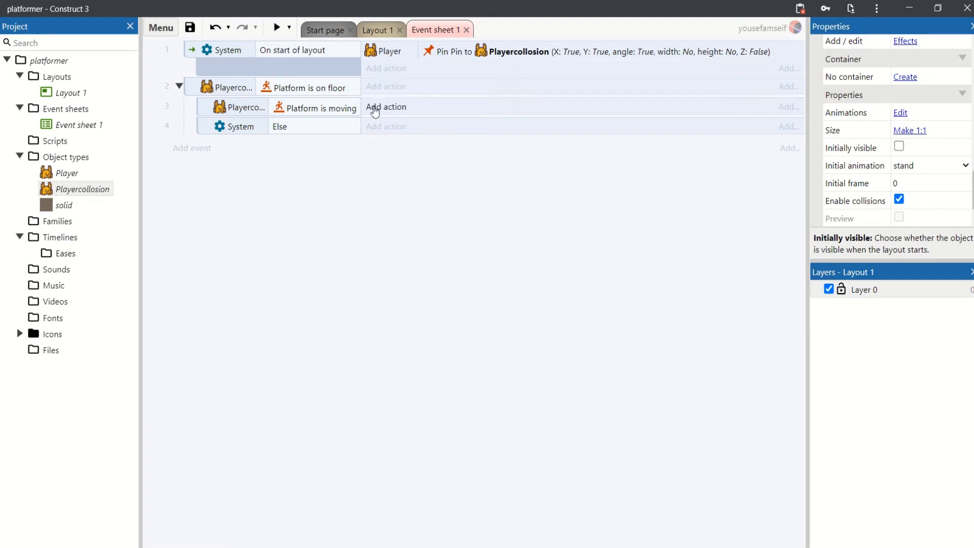
left_click(385, 106)
type("set an")
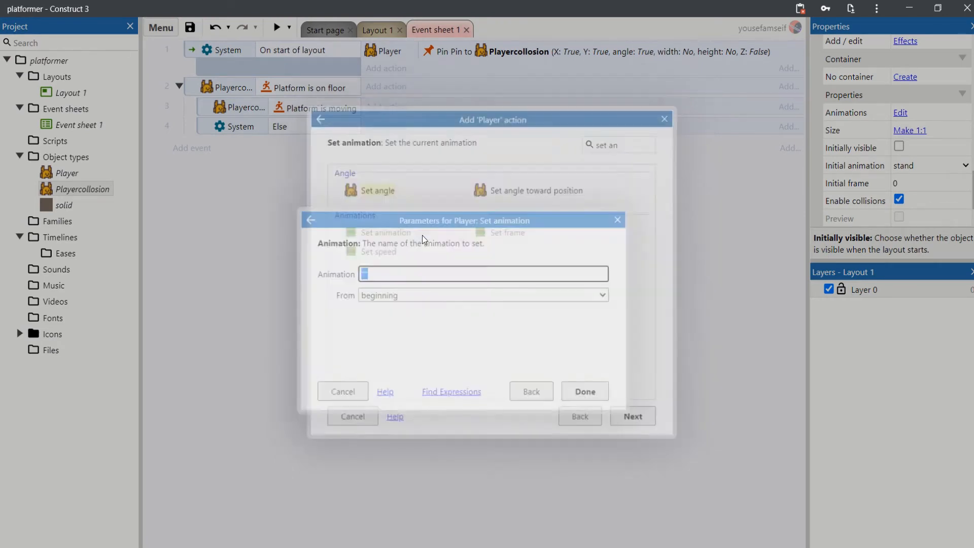
left_click(483, 273)
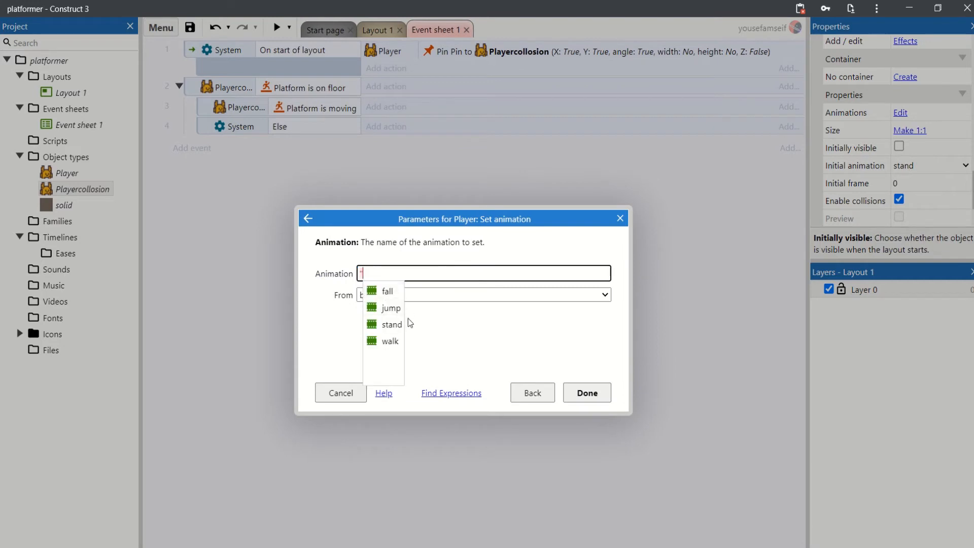
left_click(392, 341)
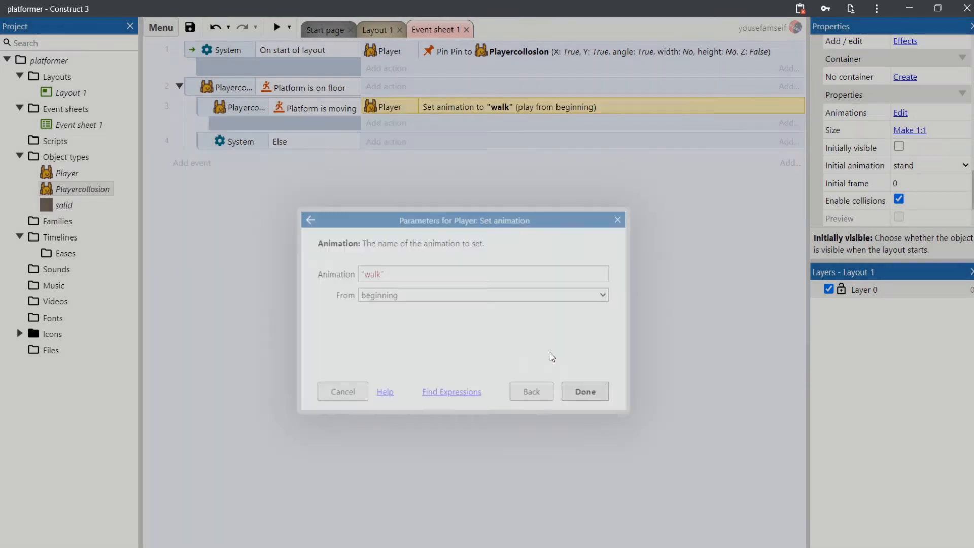
left_click(583, 391)
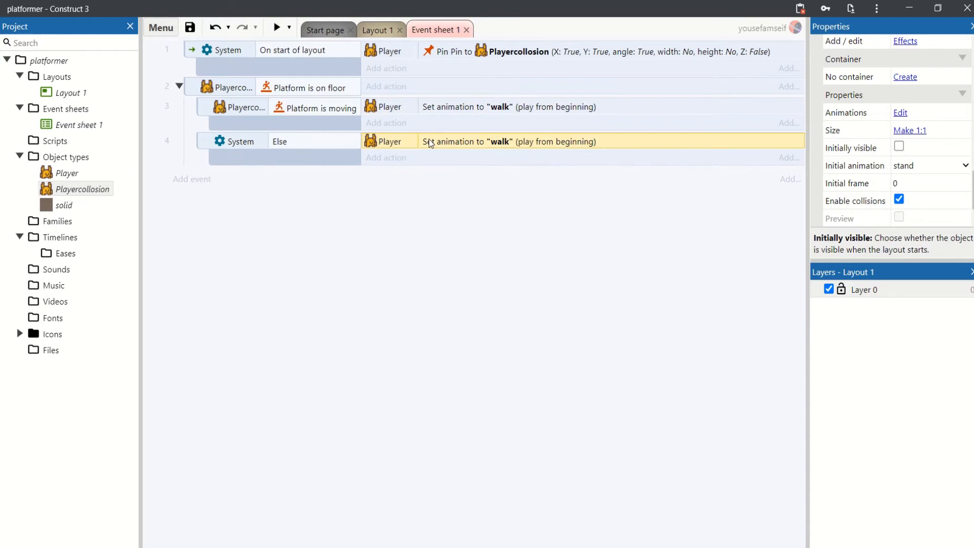
double_click(508, 141)
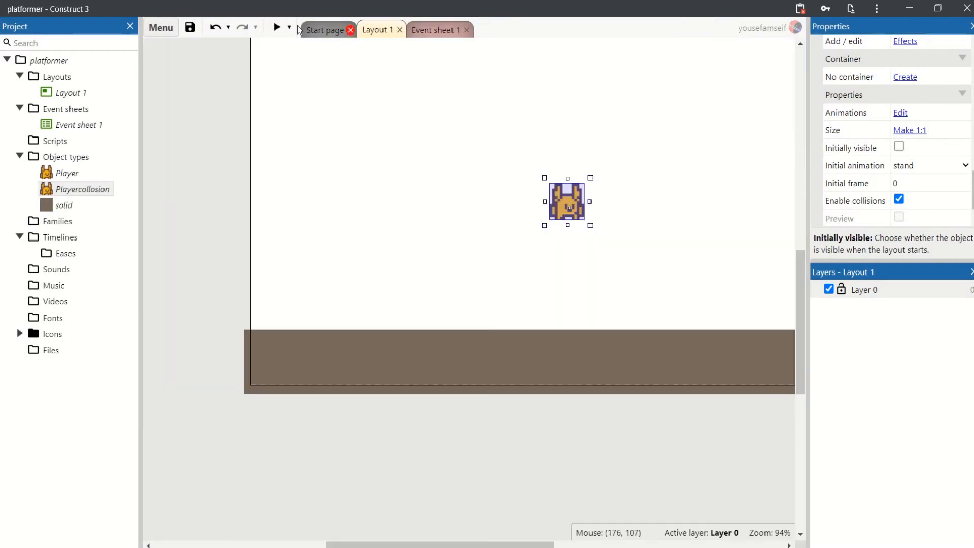
Step: Return to Event sheet 1 to start a new Player condition
left_click(277, 27)
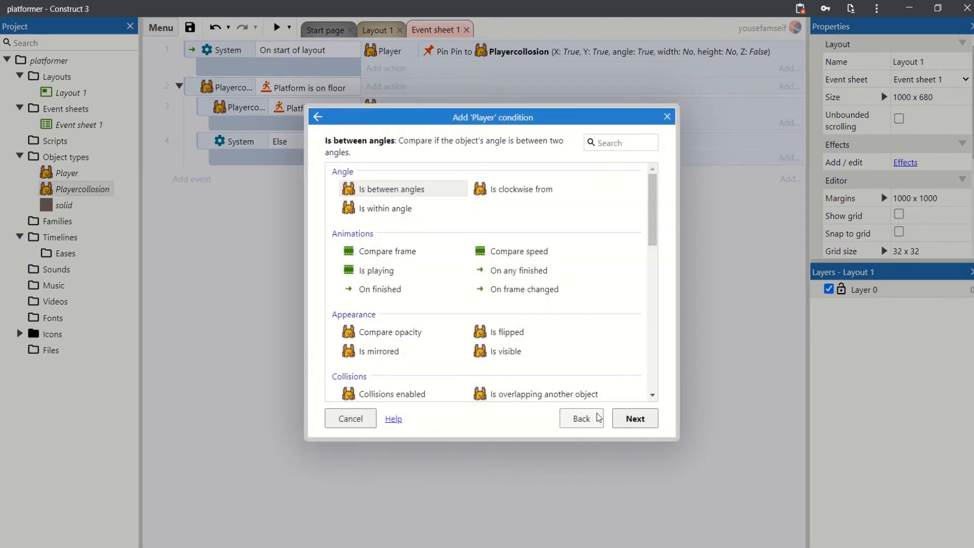
Step: Add a Playercollision 'Is jumping' event whose Set animation action plays jump
left_click(581, 417)
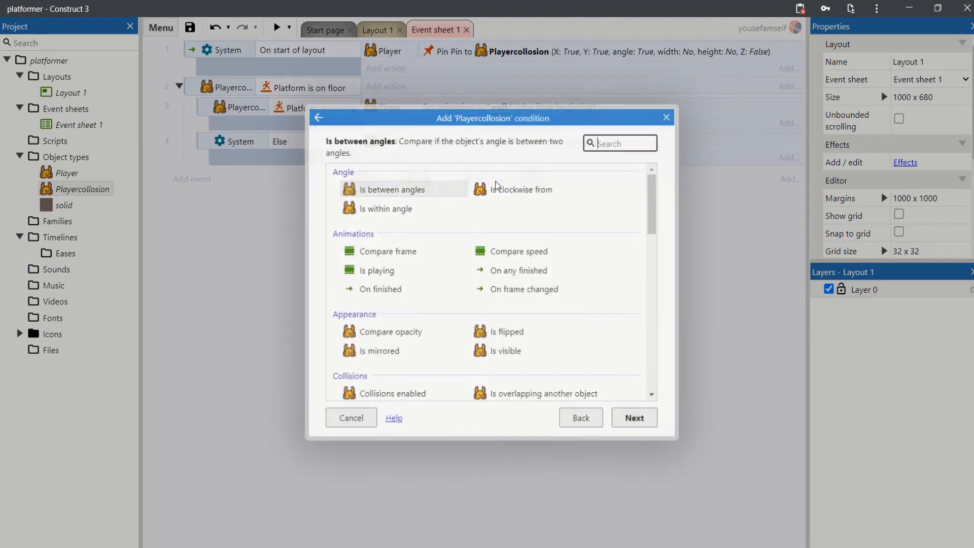
type("is ju")
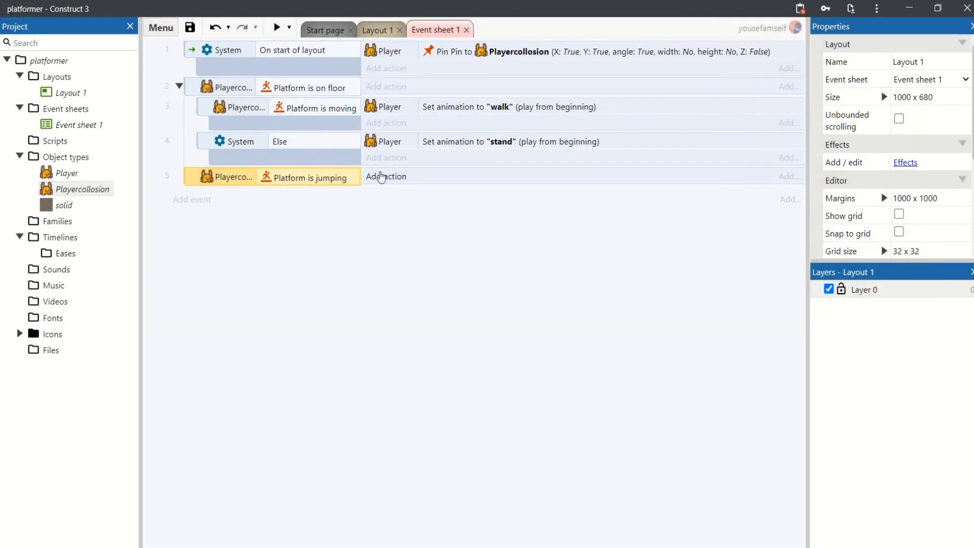
left_click(385, 176)
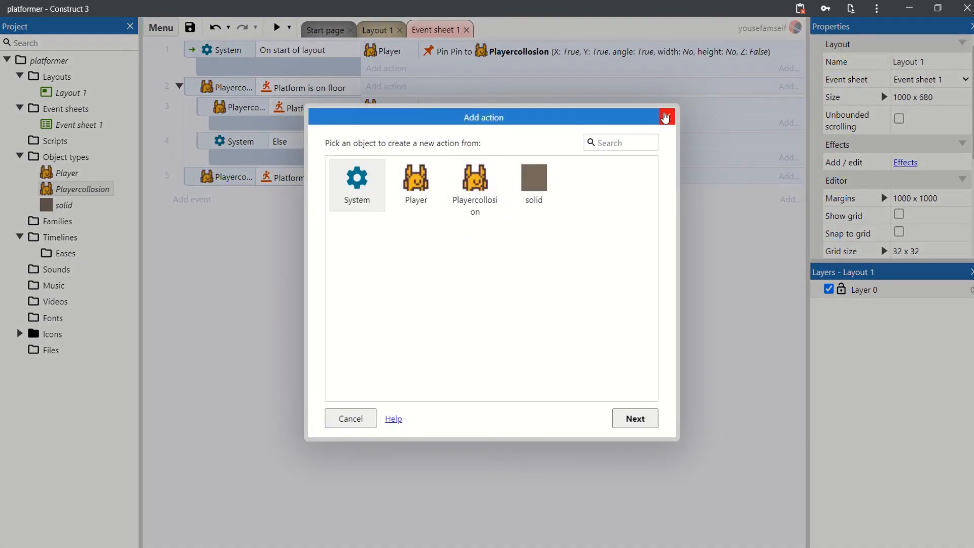
left_click(664, 117)
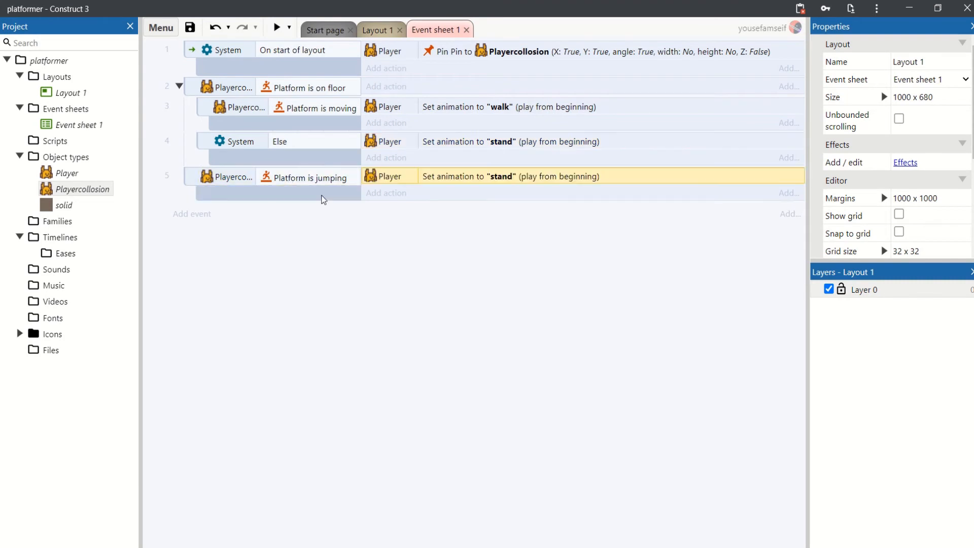
double_click(510, 176)
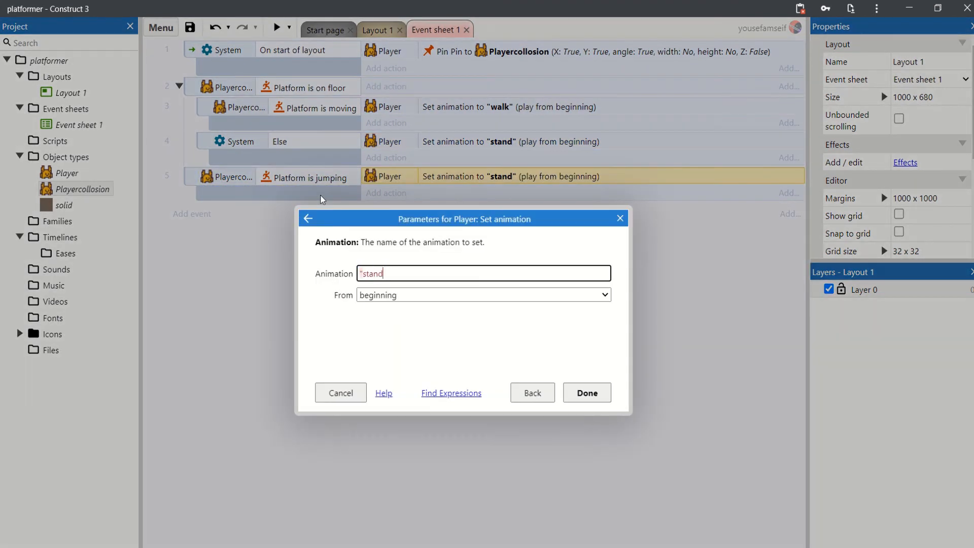
key("BackSpace")
type("\"jump\"")
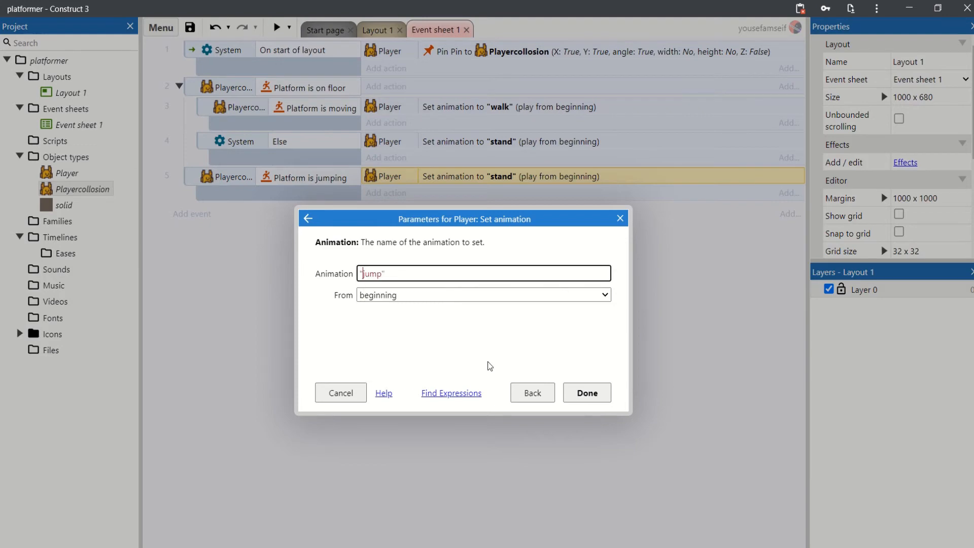
left_click(585, 393)
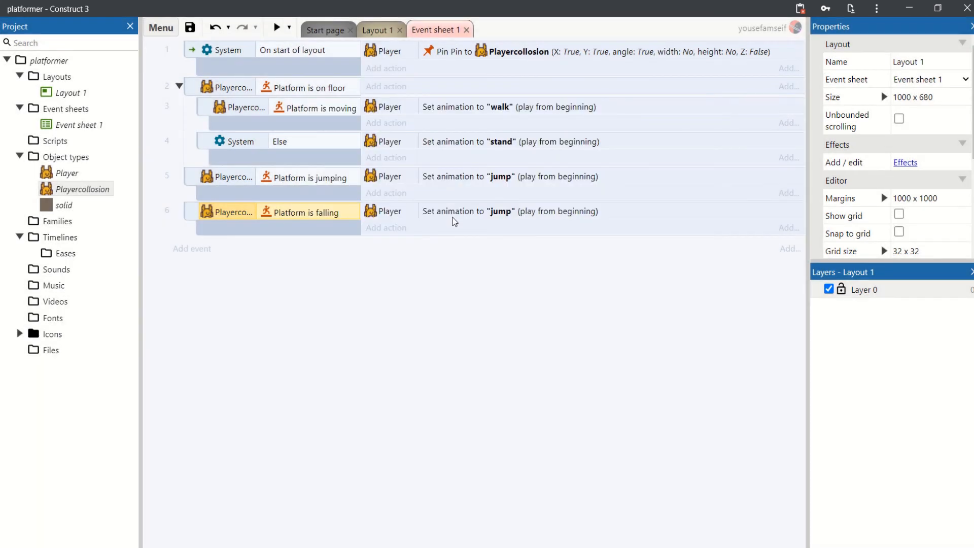
Step: Change the falling event's animation to fall and launch a preview
double_click(509, 210)
type("\"fall\"")
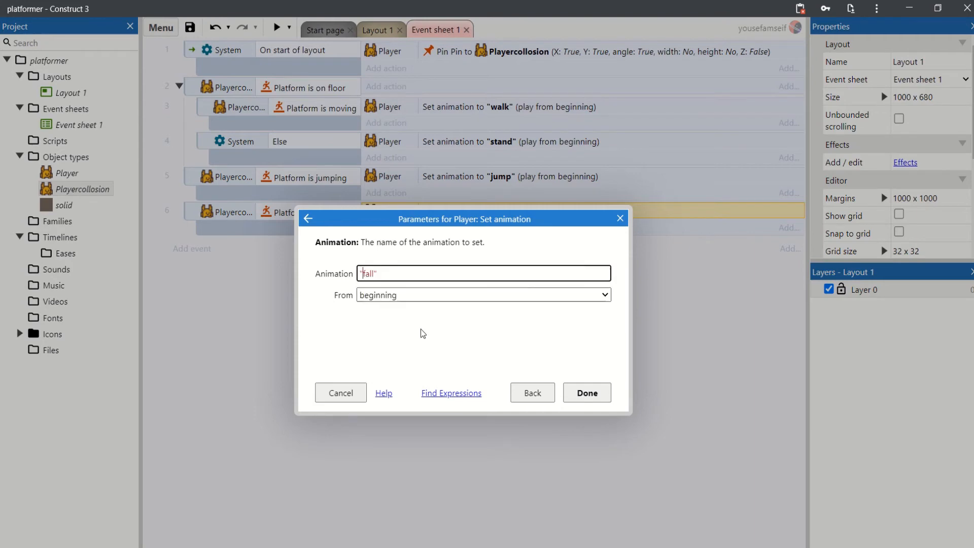
left_click(584, 393)
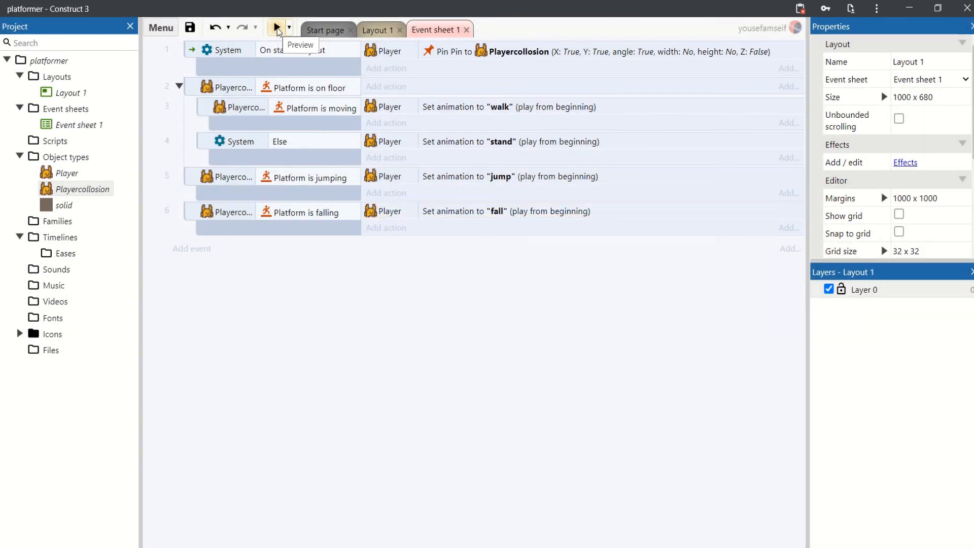
left_click(277, 28)
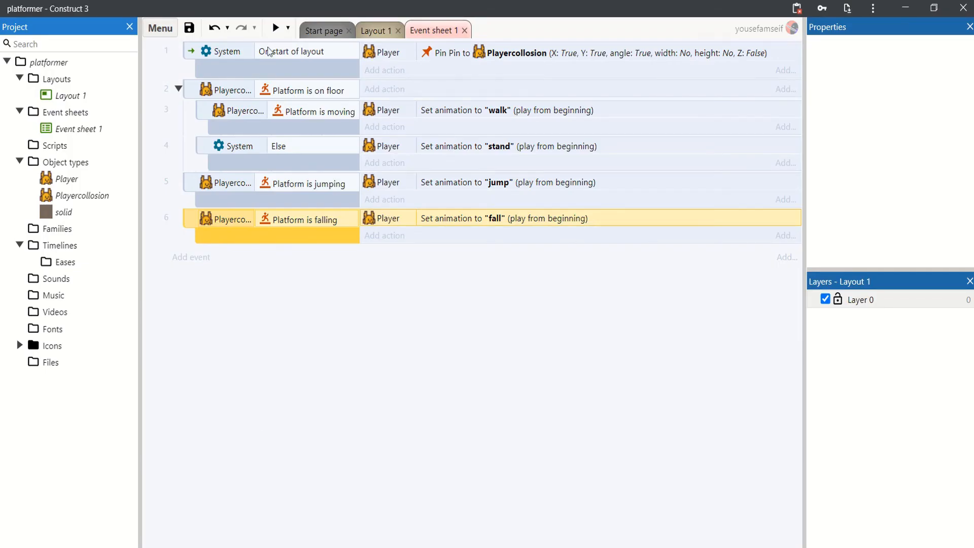
left_click(274, 28)
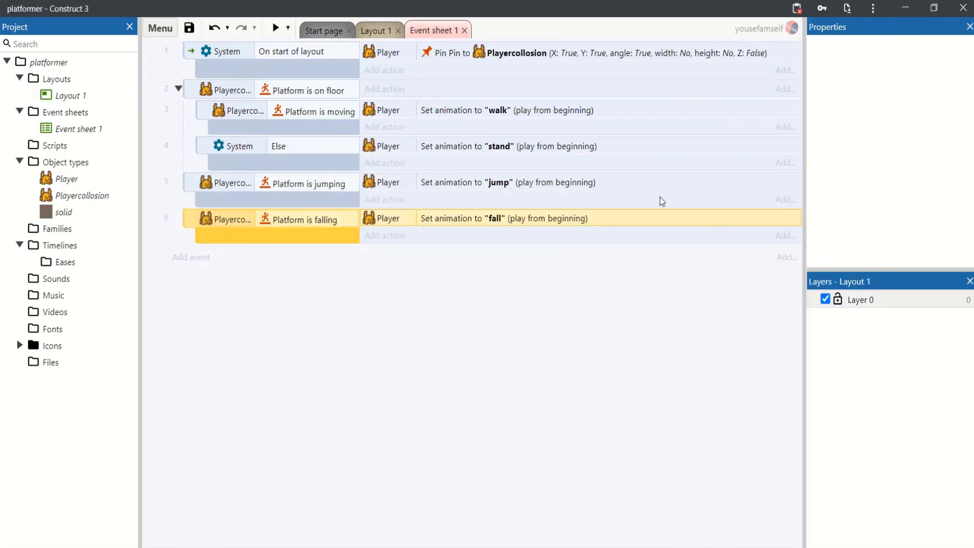
left_click(376, 31)
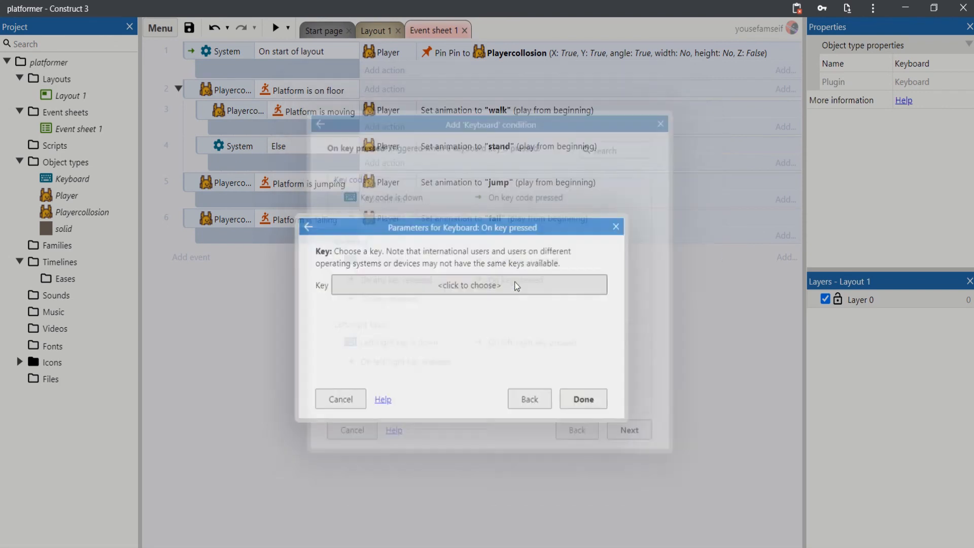
Step: Add an On key pressed Left arrow event that sets Player to Mirrored
left_click(469, 285)
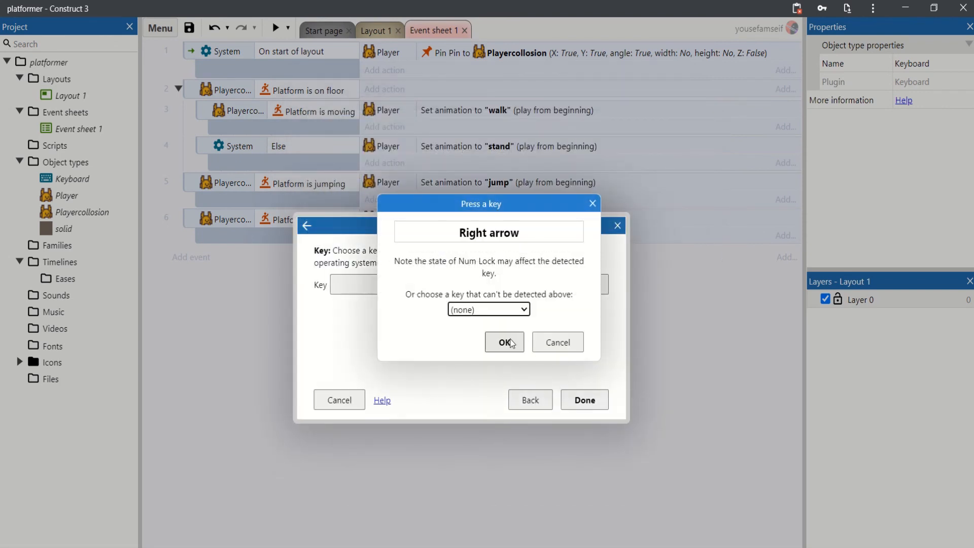
key("Left")
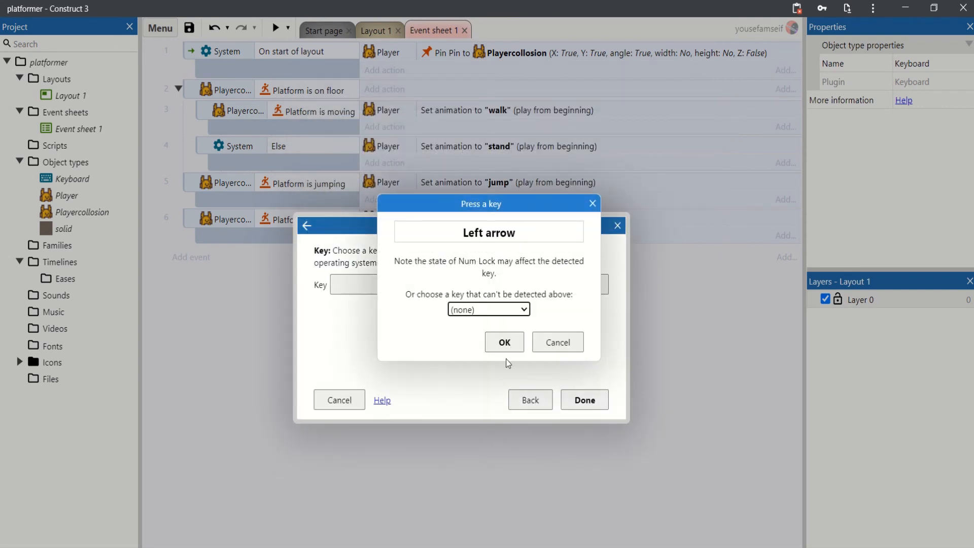
left_click(503, 343)
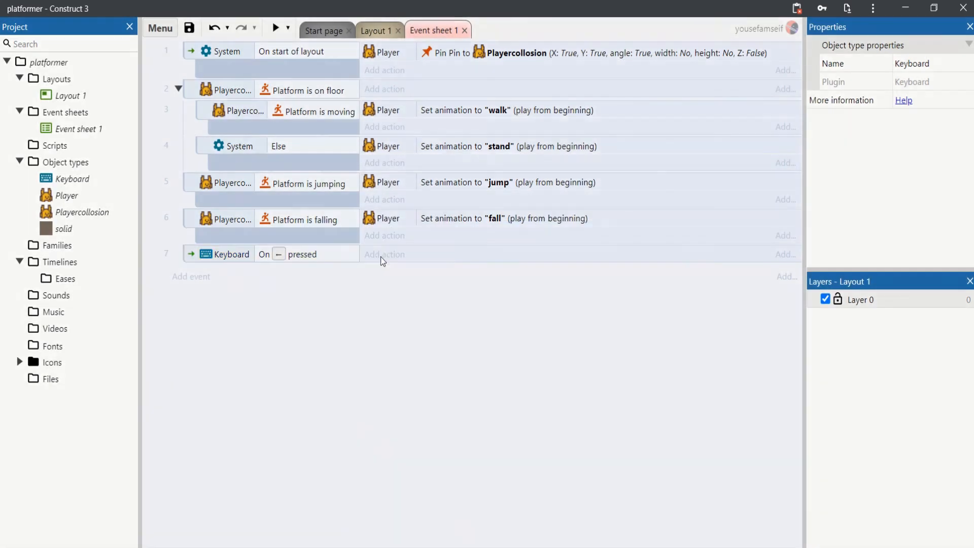
left_click(384, 254)
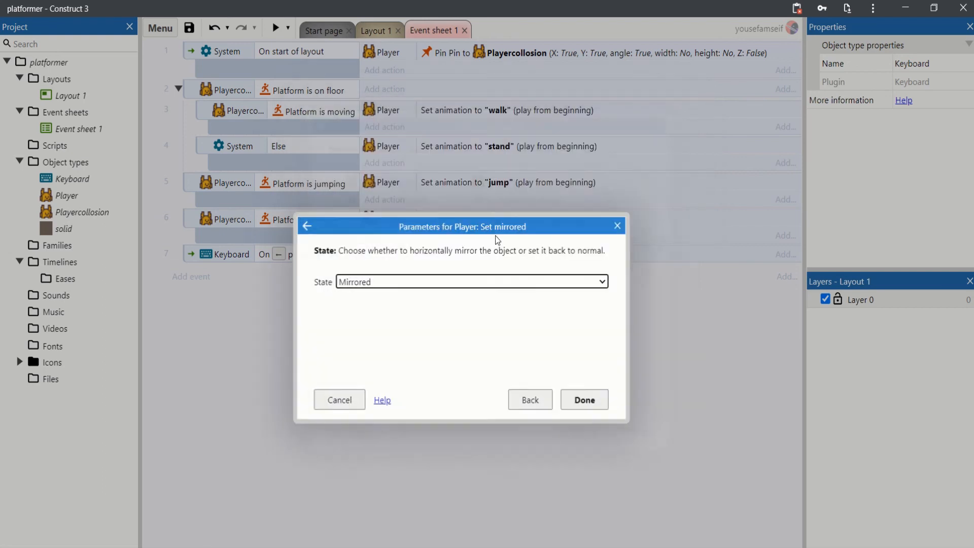
left_click(583, 400)
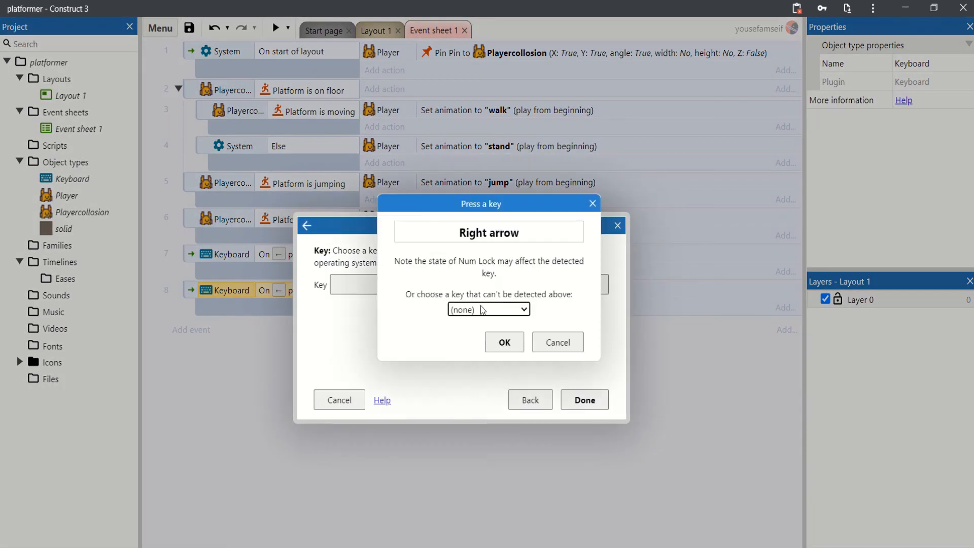
Step: Add a Right arrow key-press event setting Player to Not mirrored, then preview
left_click(503, 341)
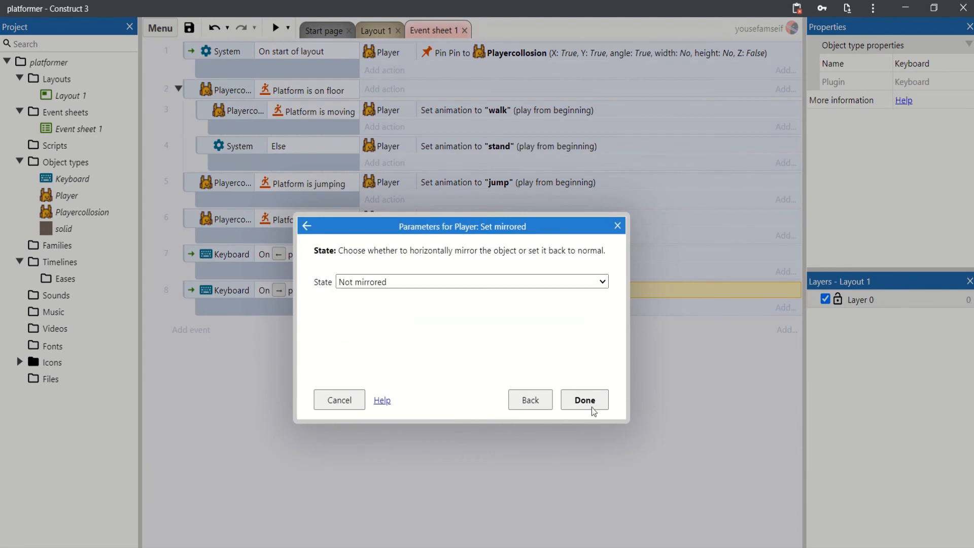
left_click(583, 400)
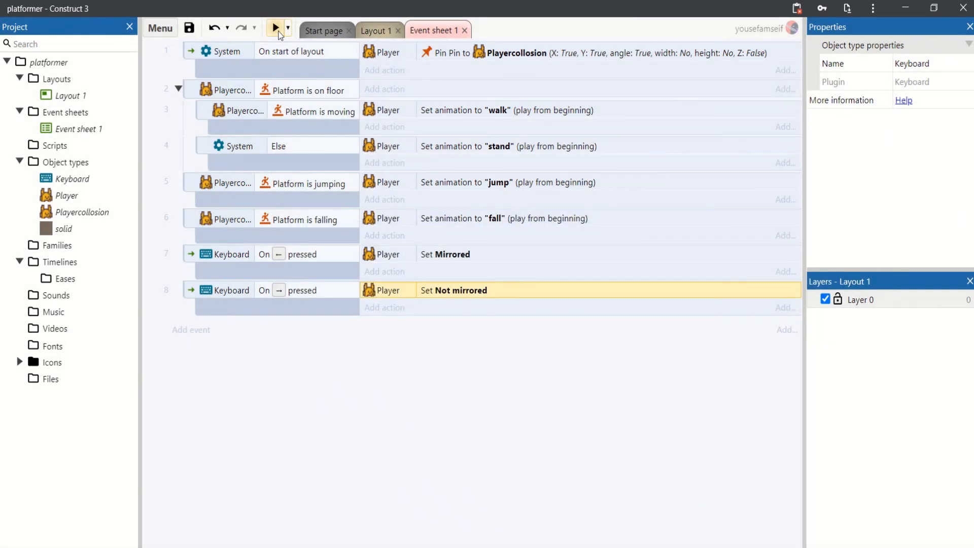
left_click(276, 28)
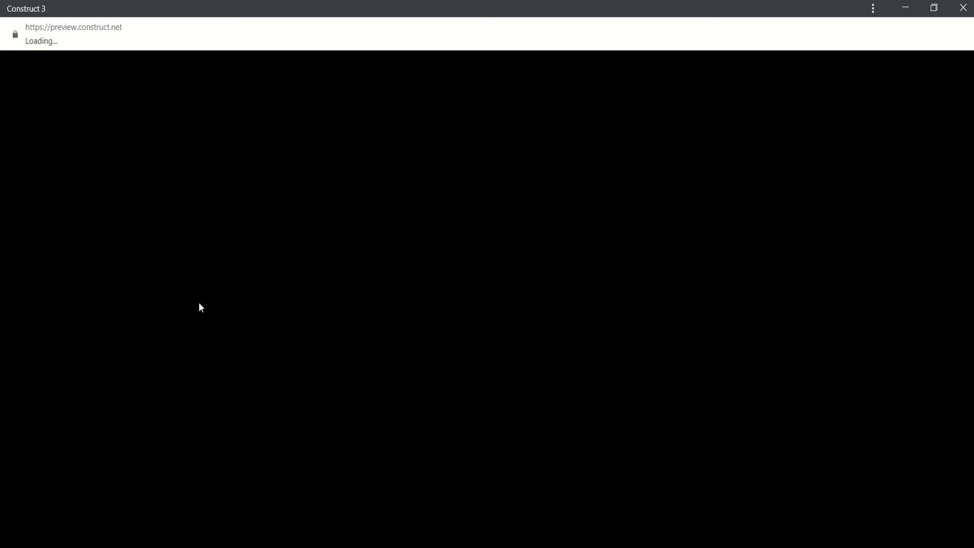